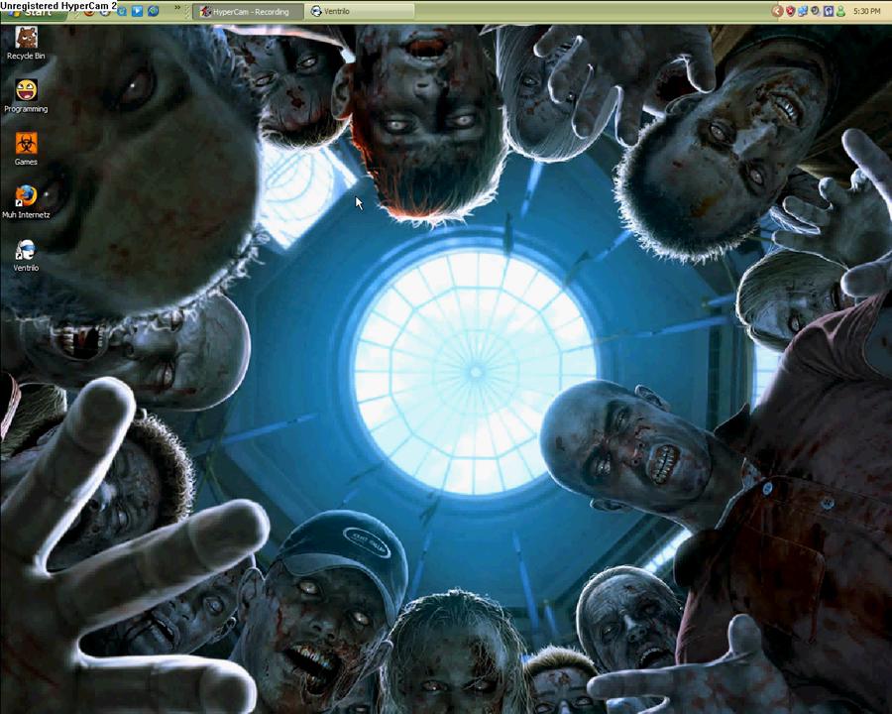
mouse_move(67, 13)
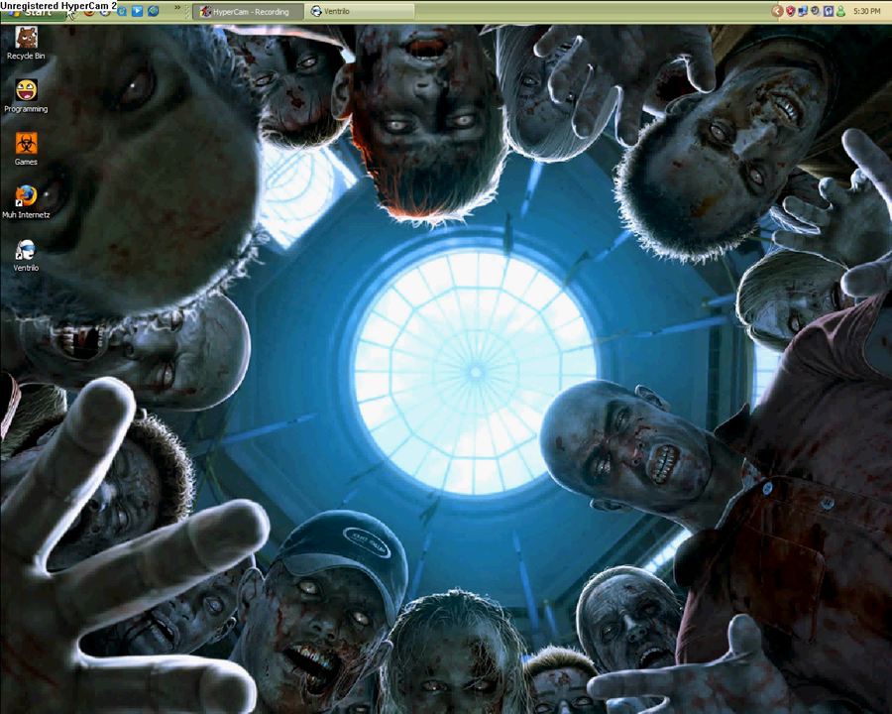
mouse_move(495, 247)
text(www.ventrilo.com)
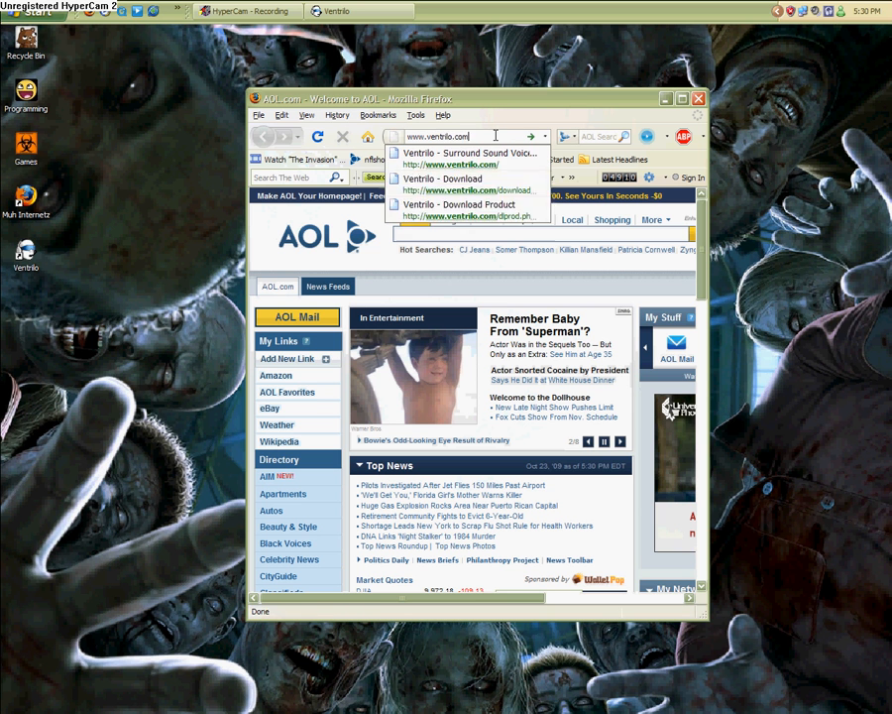
Open ventrilo.com from the address-bar suggestion and scroll through its home page
click(468, 158)
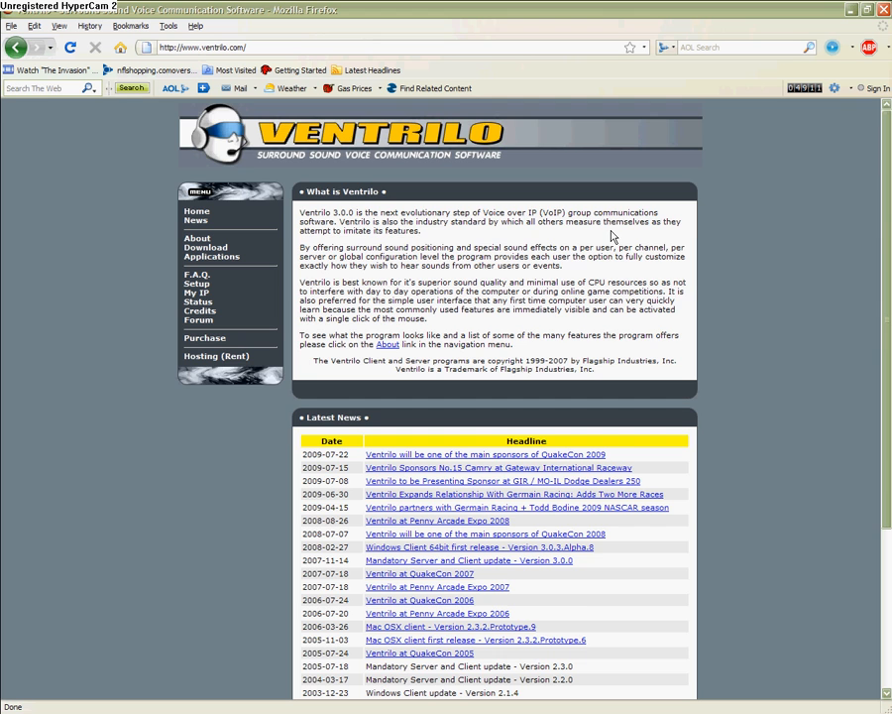
scroll(down, 3)
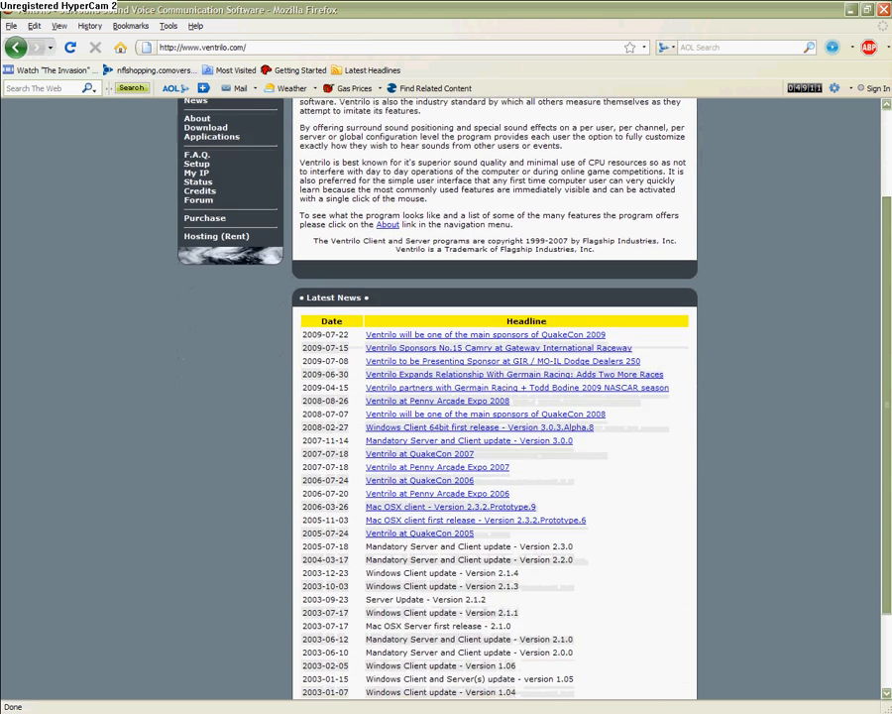
scroll(up, 3)
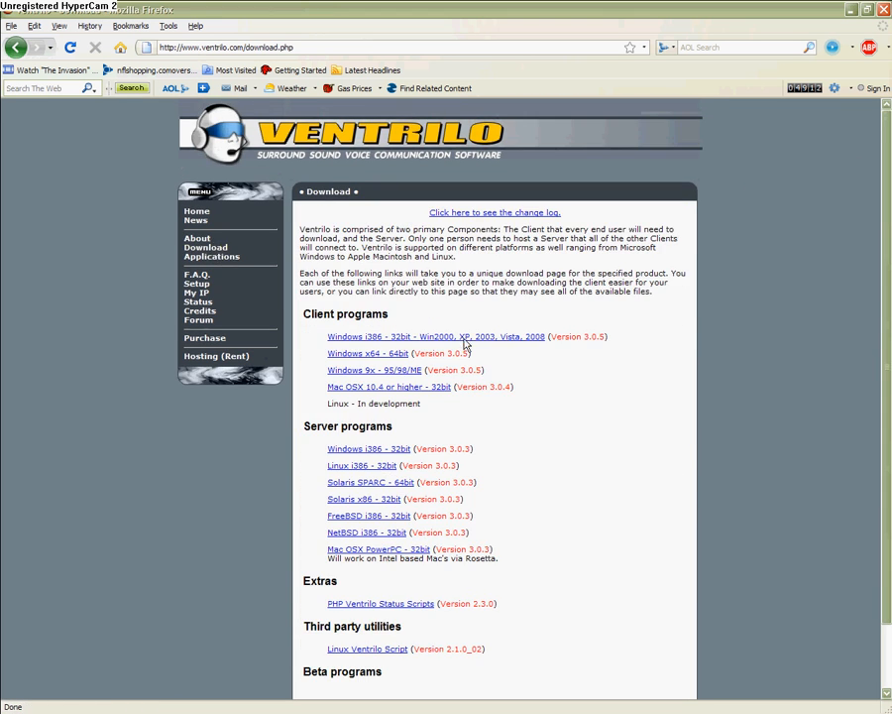
scroll(down, 3)
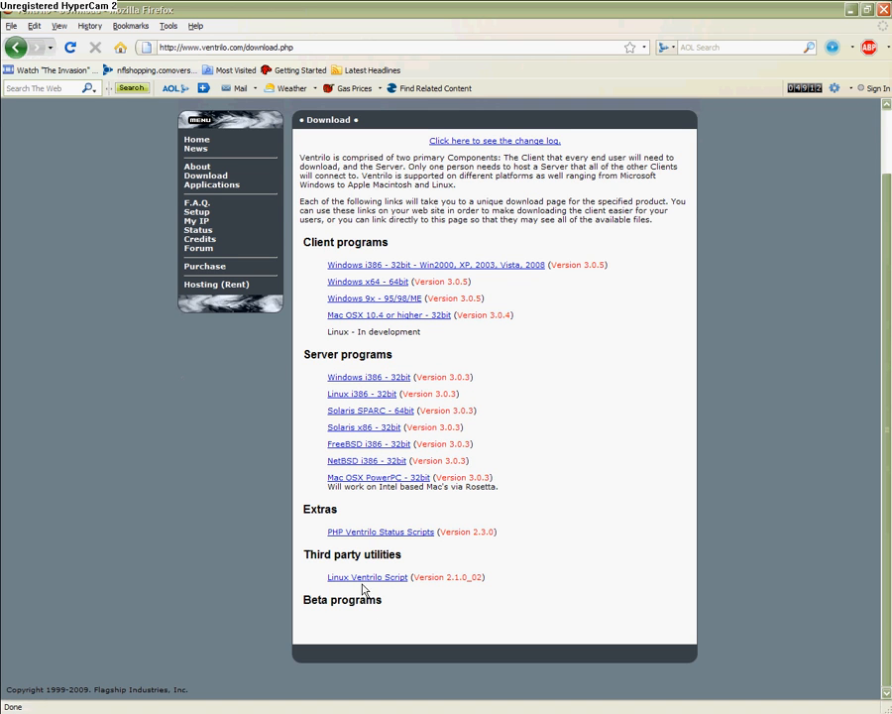
mouse_move(414, 613)
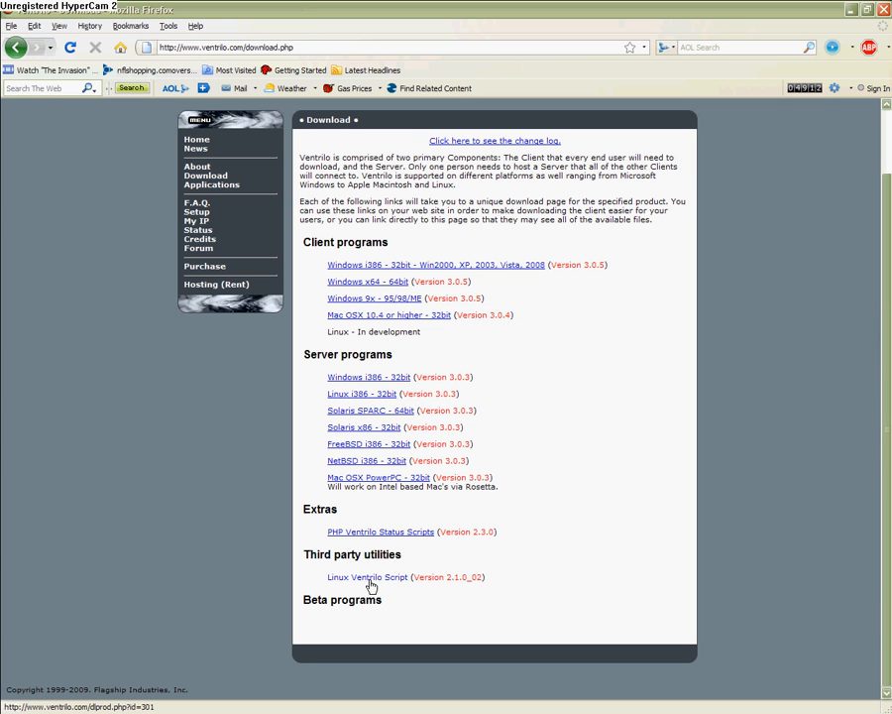
mouse_move(526, 419)
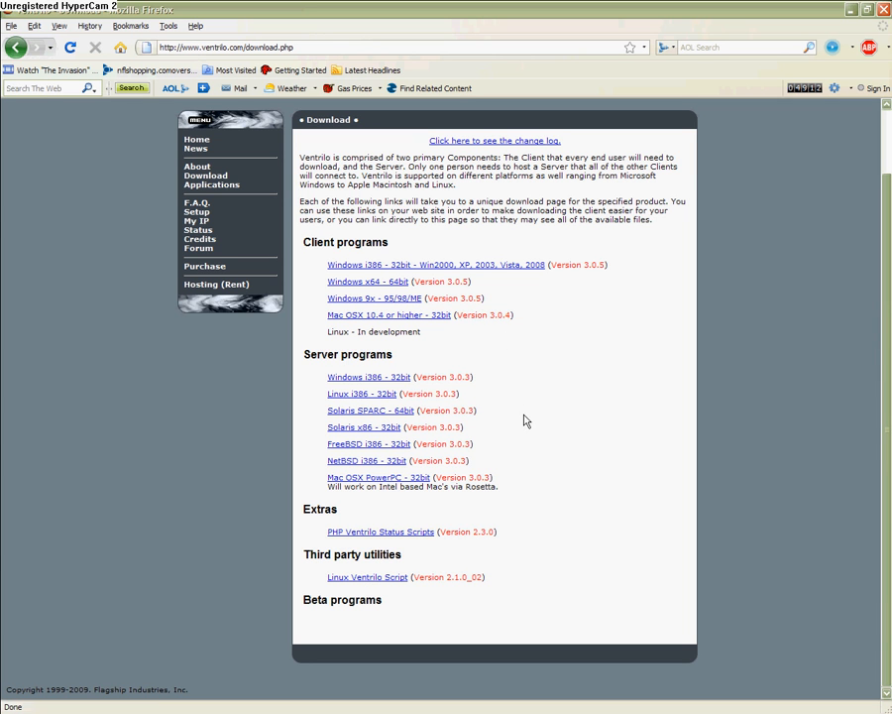
mouse_move(463, 381)
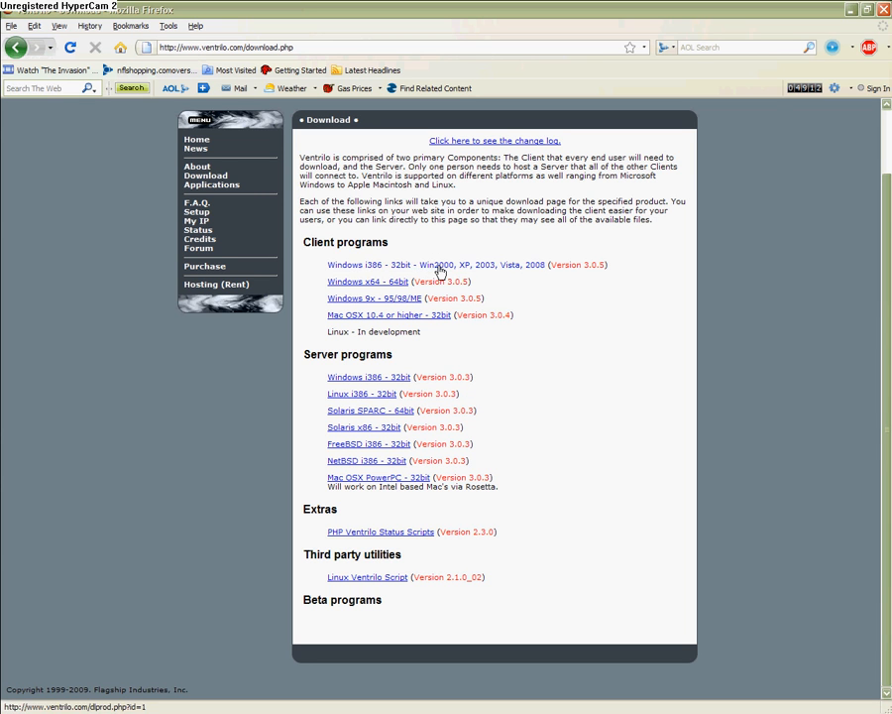
mouse_move(390, 293)
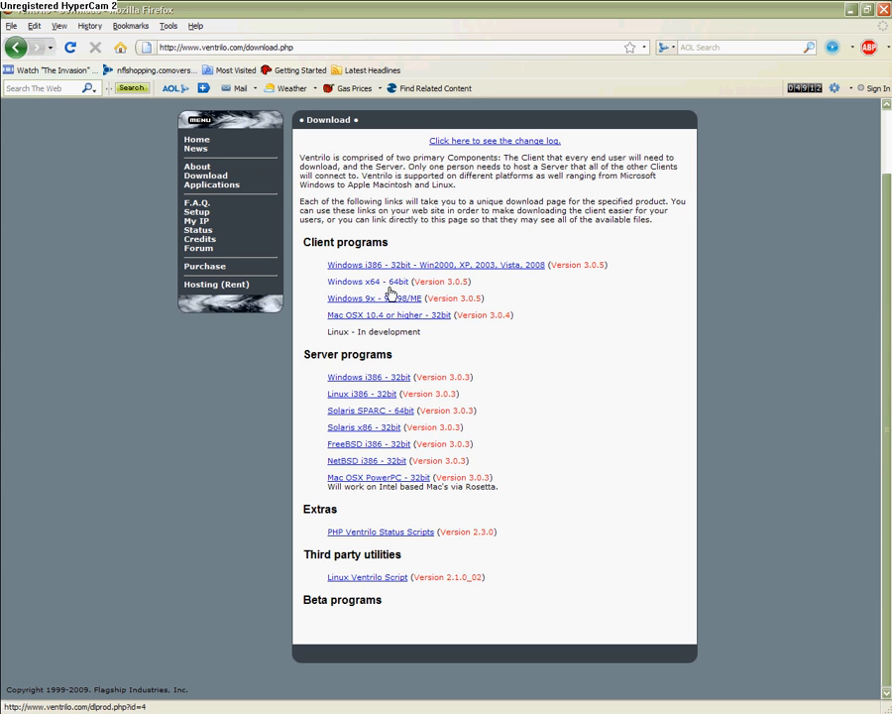
mouse_move(402, 323)
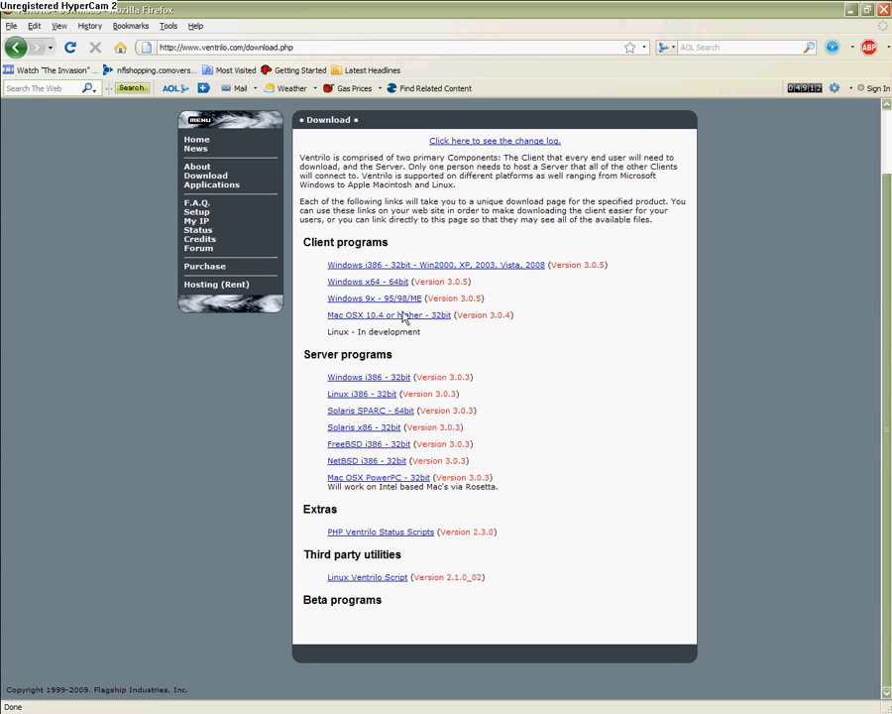
mouse_move(374, 299)
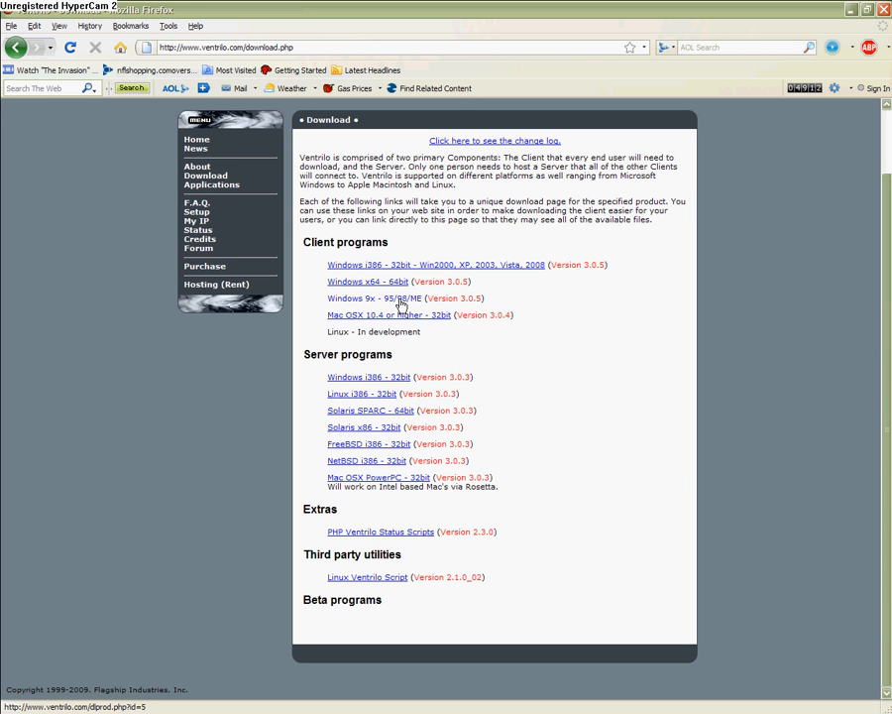
mouse_move(433, 282)
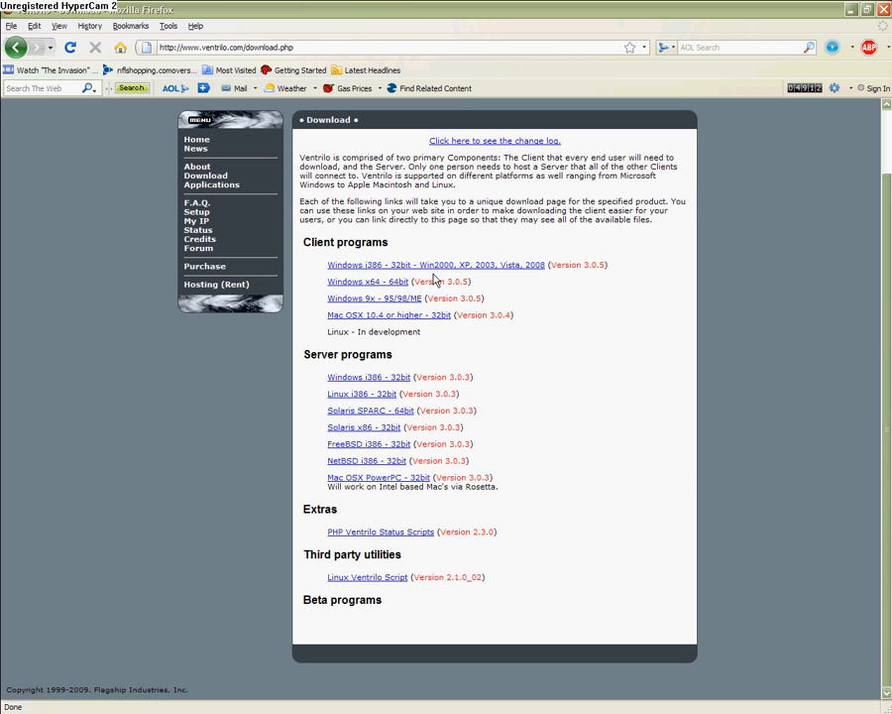
Save the Windows i386 32-bit Ventrilo client after agreeing to the terms, then minimize Firefox
click(434, 265)
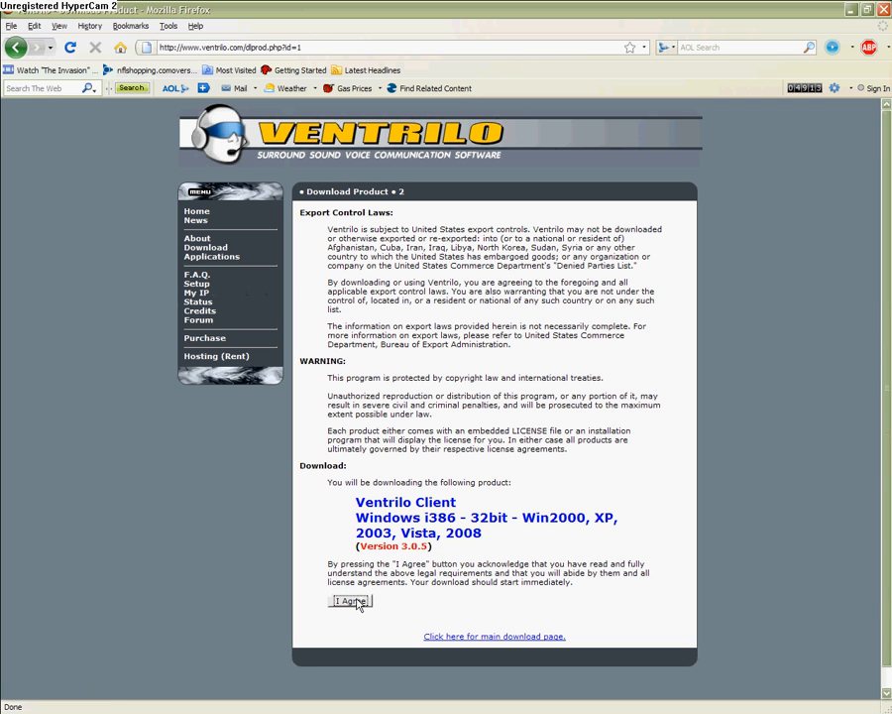
click(350, 601)
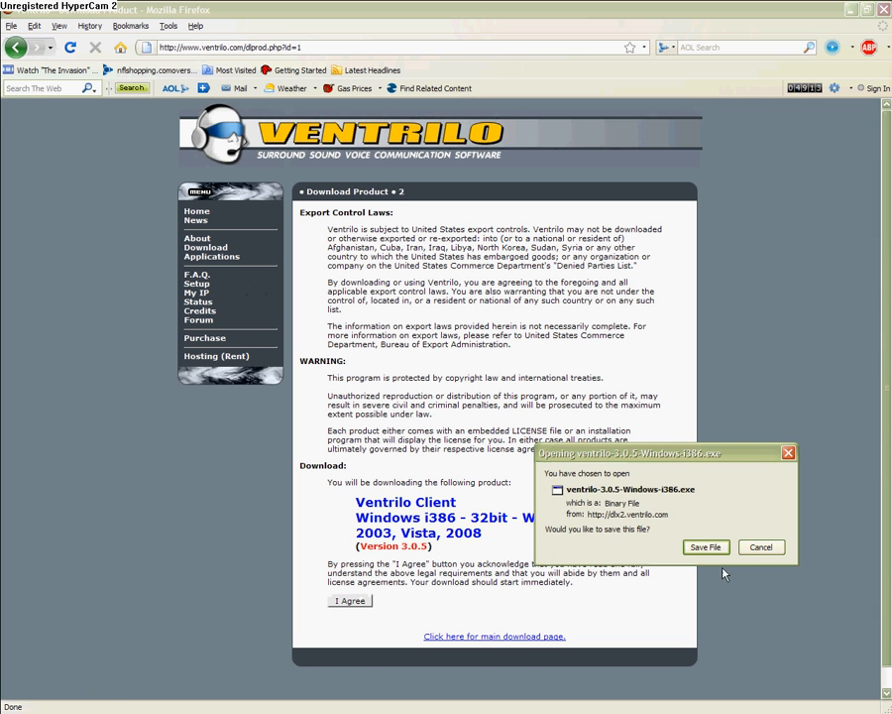
click(761, 546)
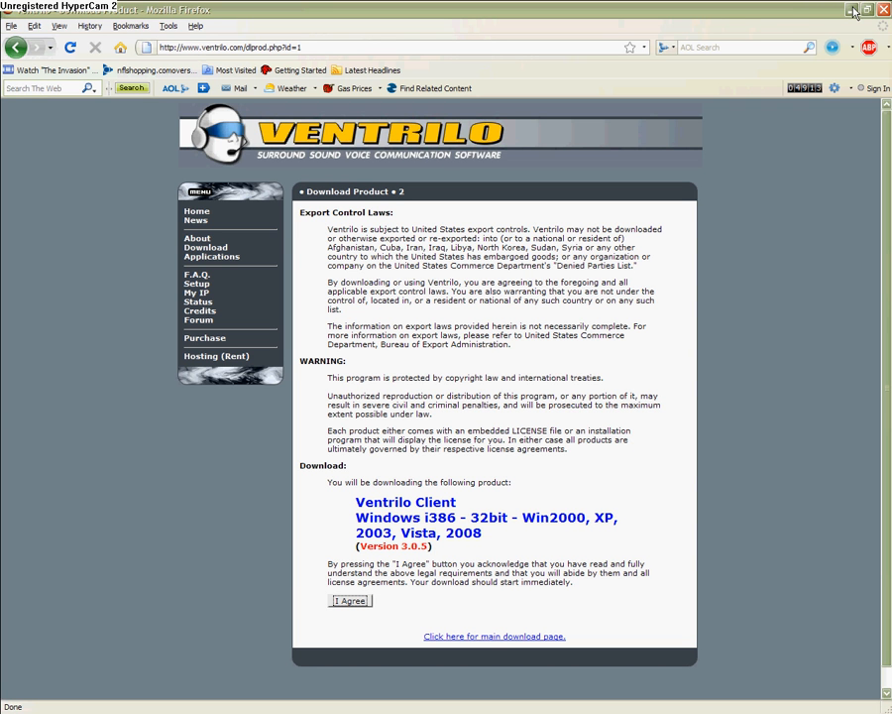
mouse_move(871, 11)
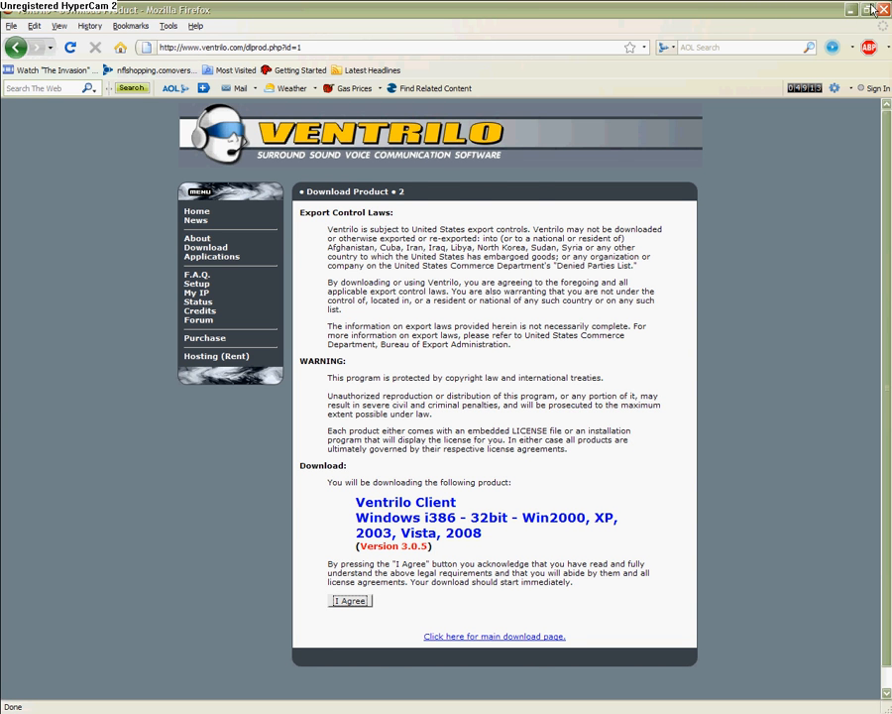
click(853, 9)
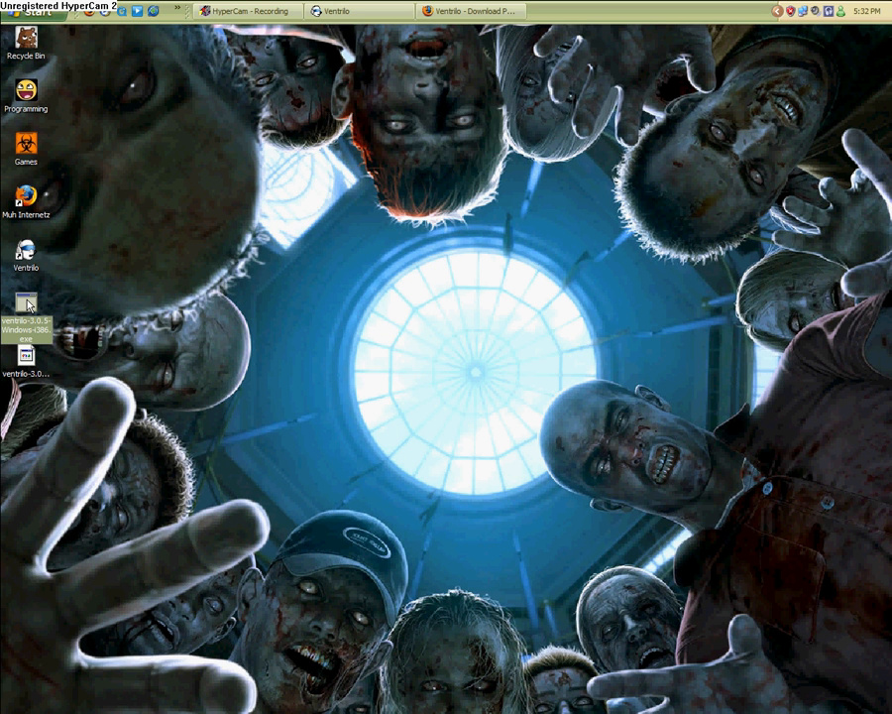
Launch ventrilo-3.0.5-Windows-i386.exe from the desktop and close the finished Downloads window
double_click(28, 303)
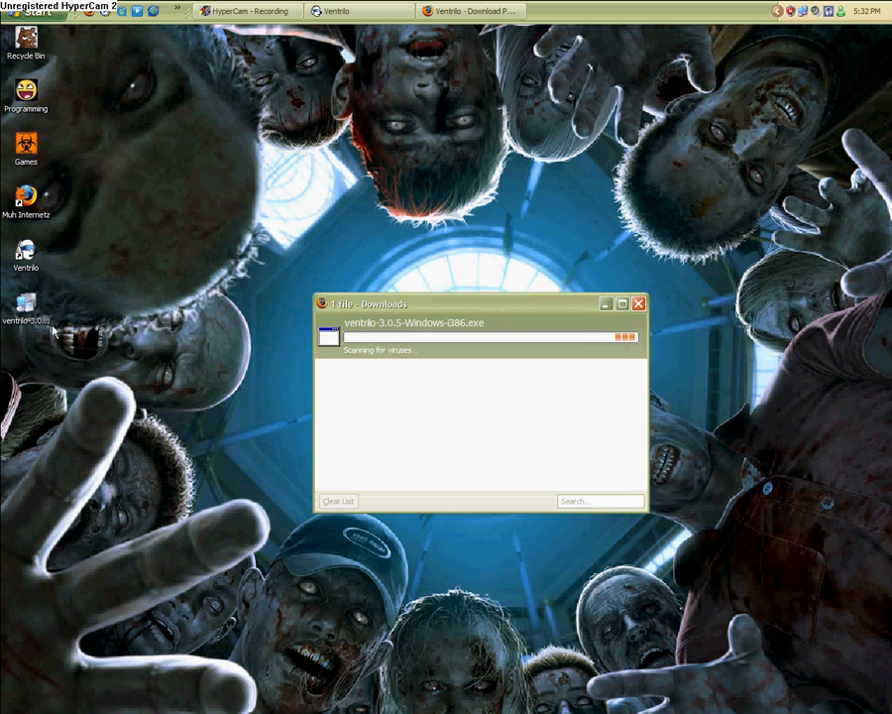
mouse_move(612, 340)
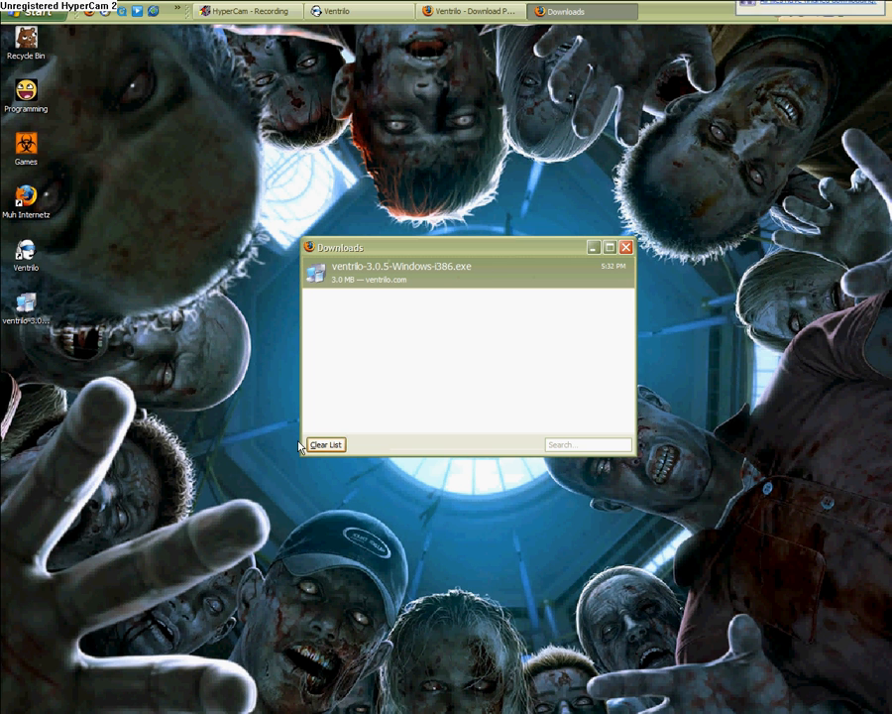
click(627, 247)
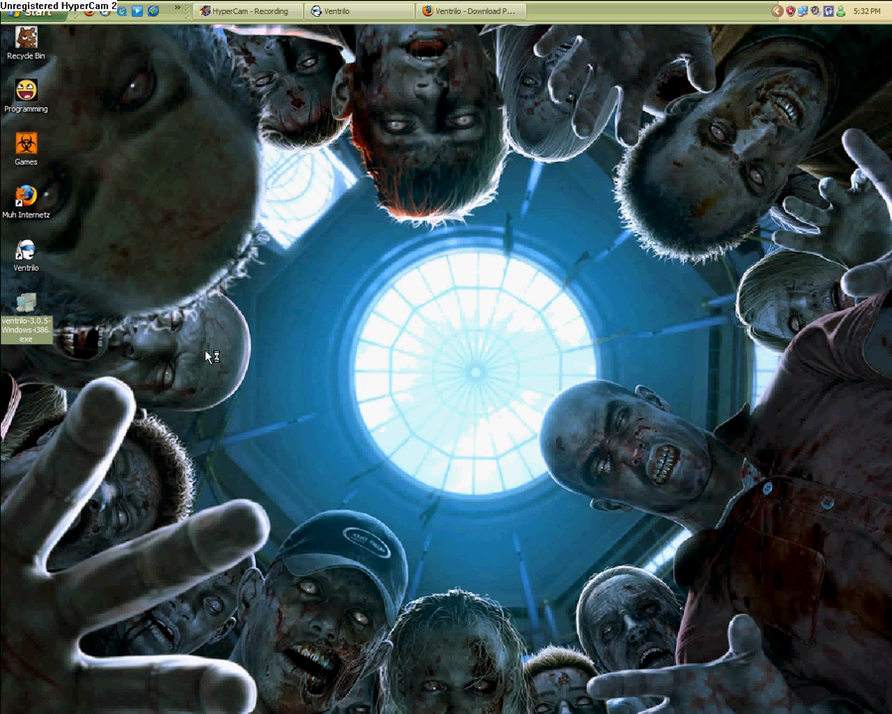
mouse_move(633, 362)
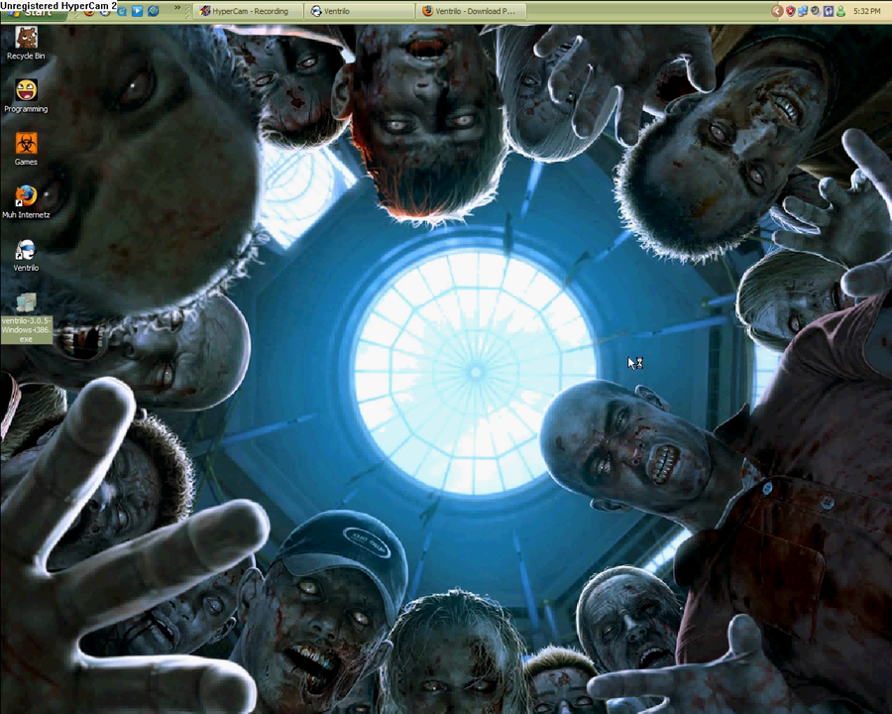
mouse_move(451, 89)
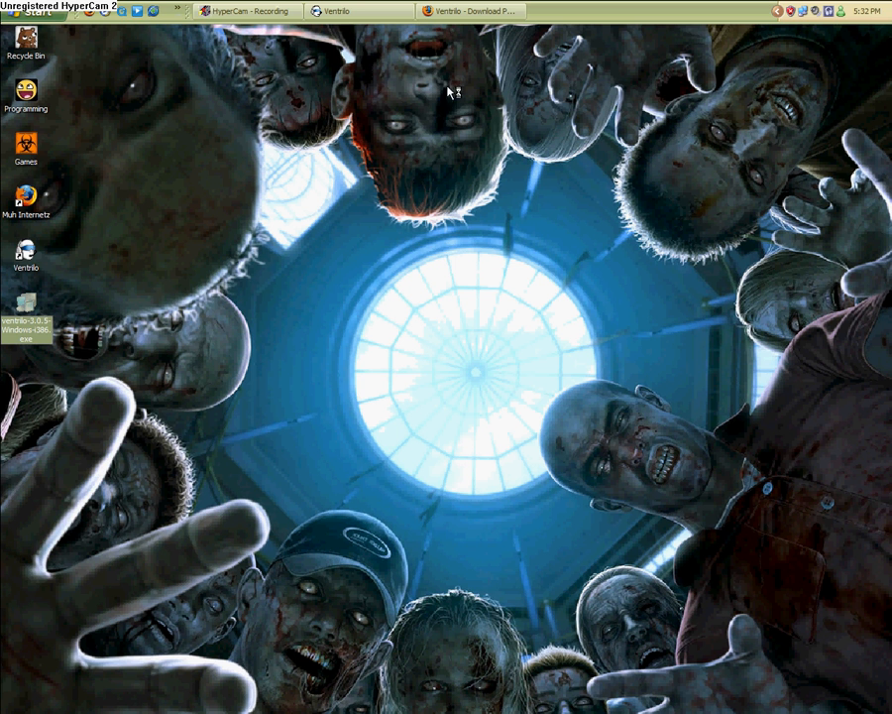
mouse_move(633, 122)
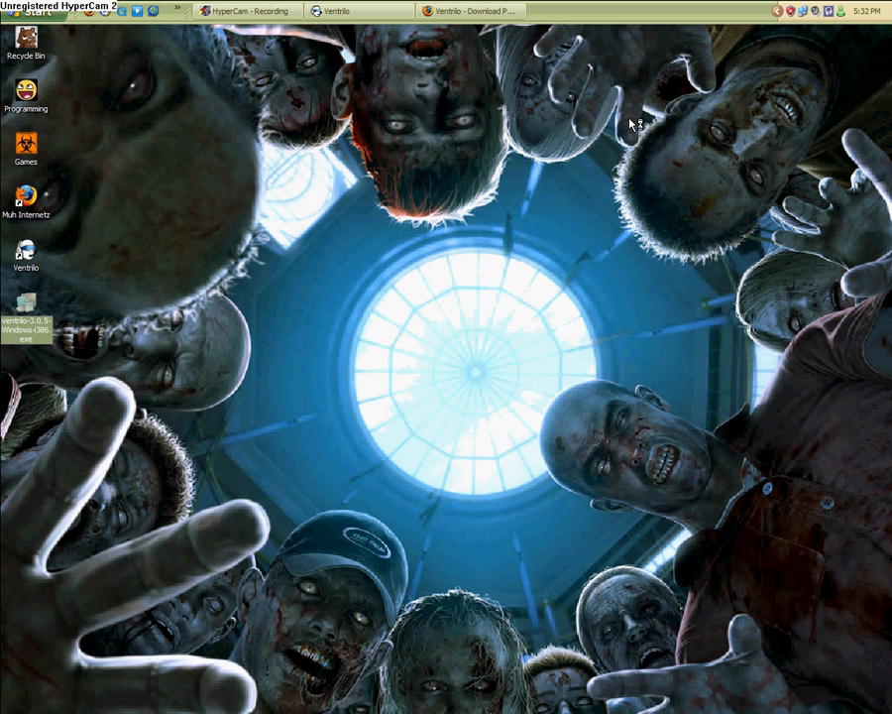
mouse_move(507, 261)
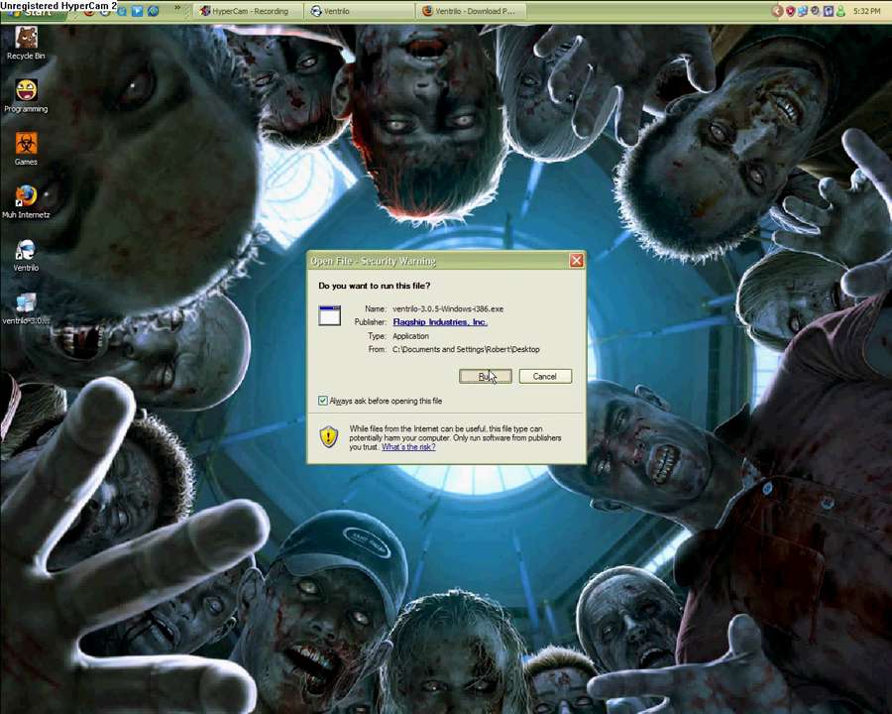
Run the Ventrilo 3.0.5 installer and decline uninstalling the existing 3.0.4 client
click(484, 376)
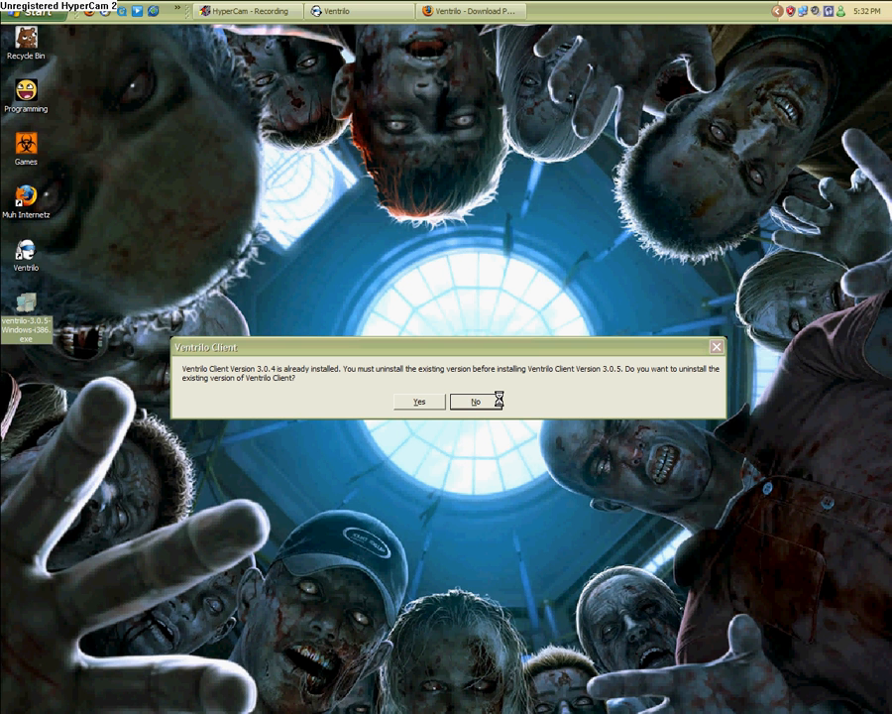
click(475, 402)
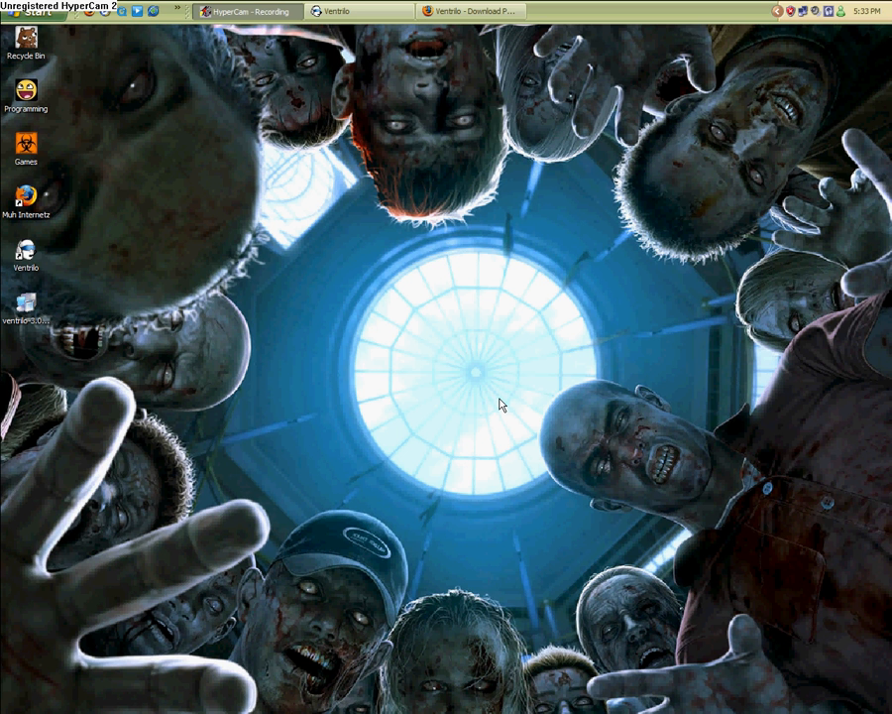
mouse_move(40, 248)
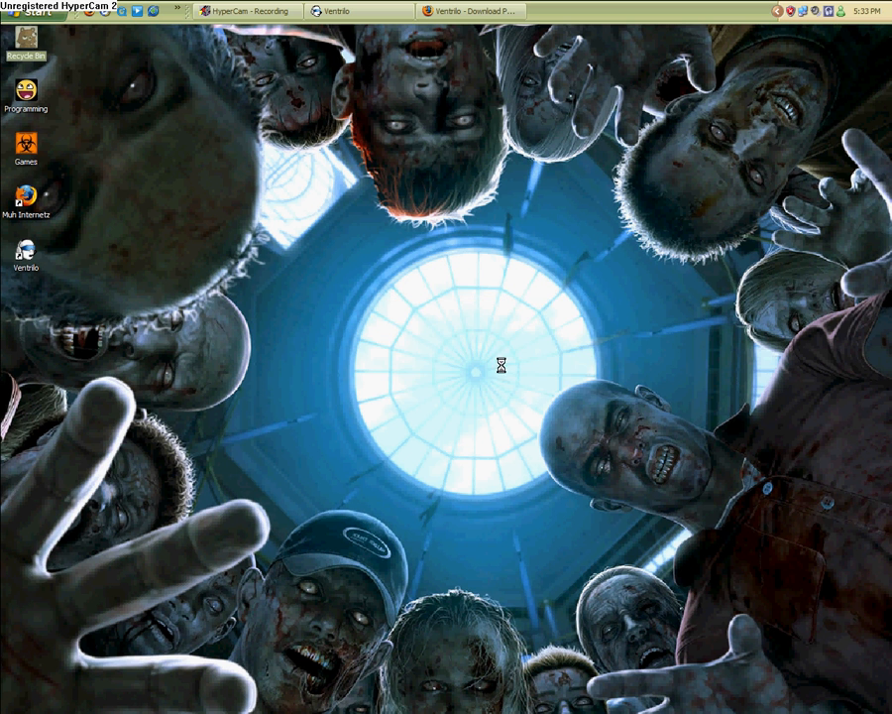
Disconnect Ventrilo from its current server and select player1 as the user name
click(342, 11)
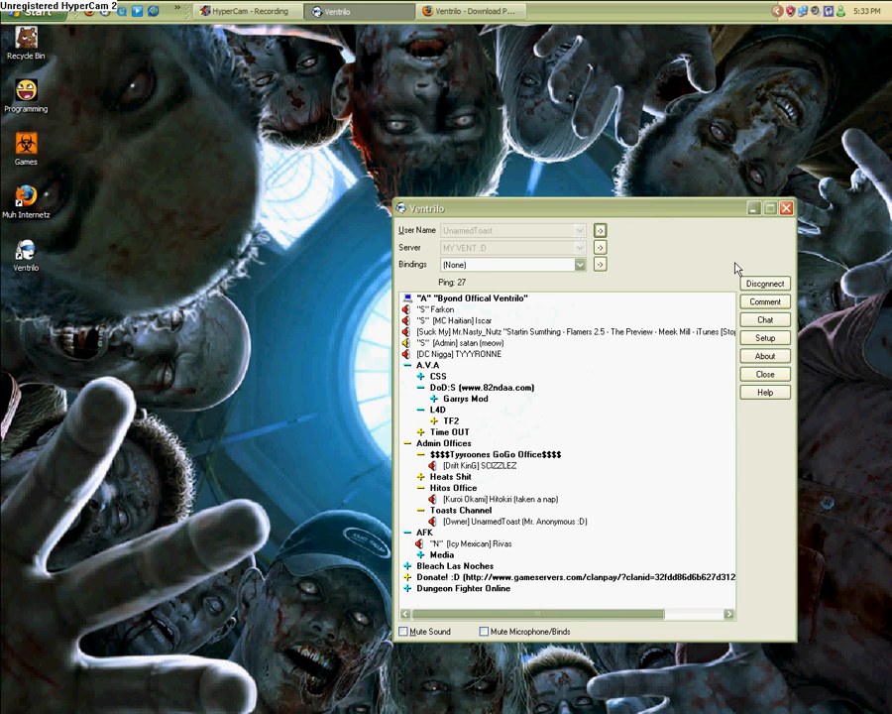
click(764, 282)
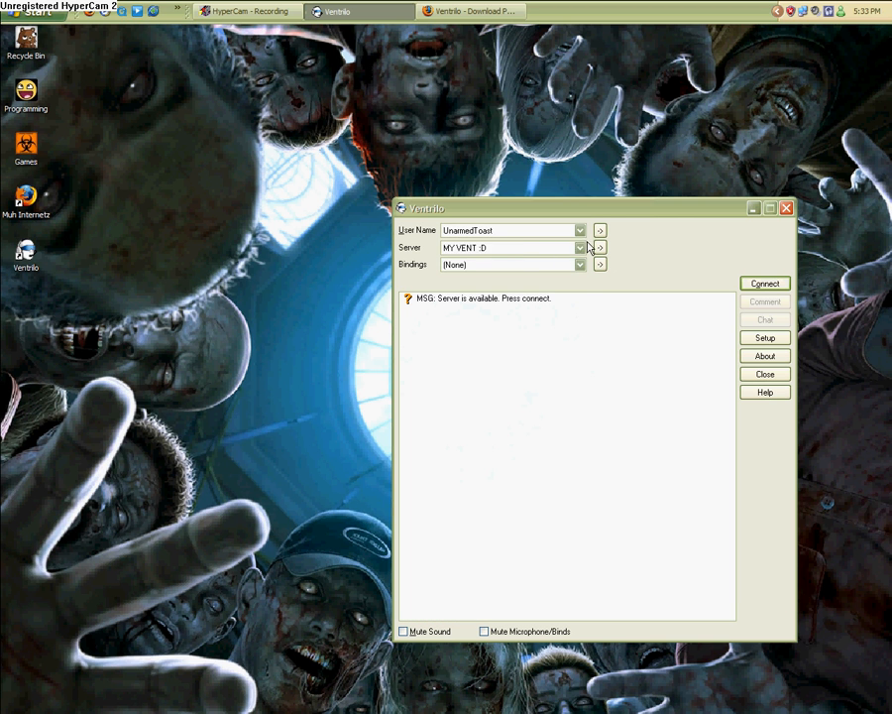
click(579, 230)
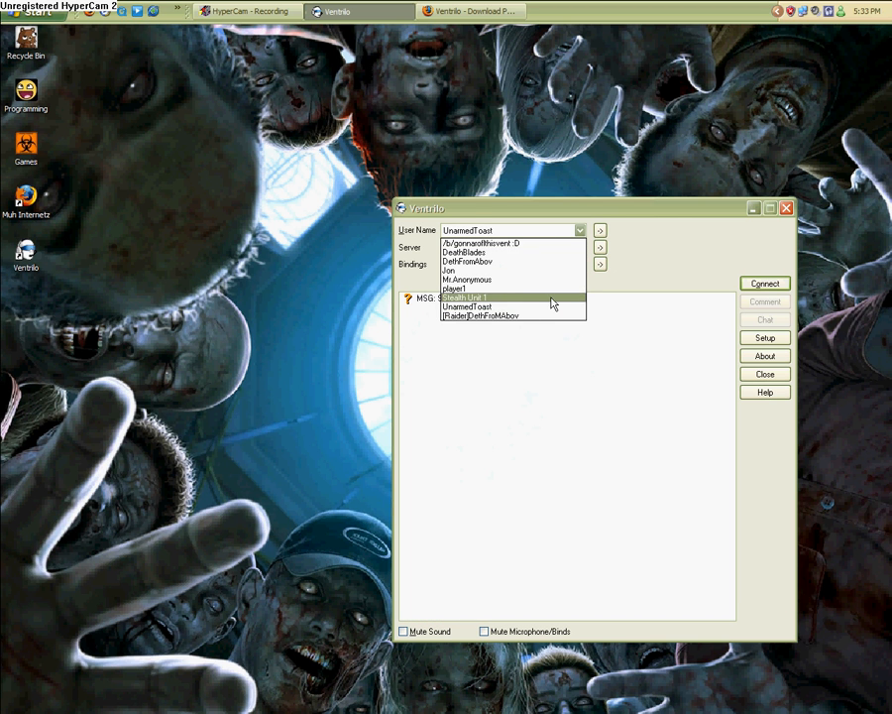
click(454, 289)
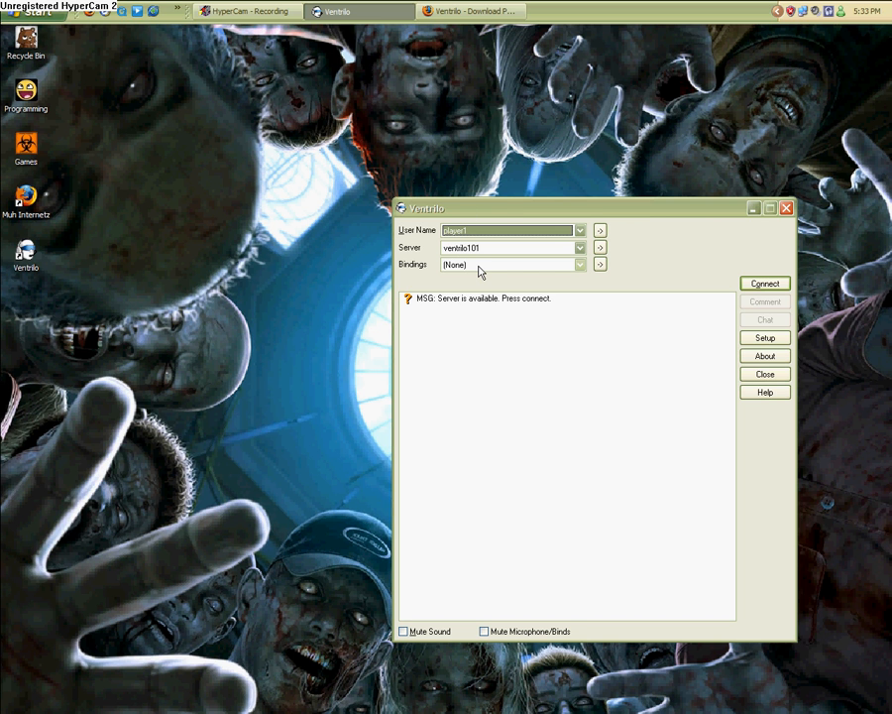
mouse_move(486, 266)
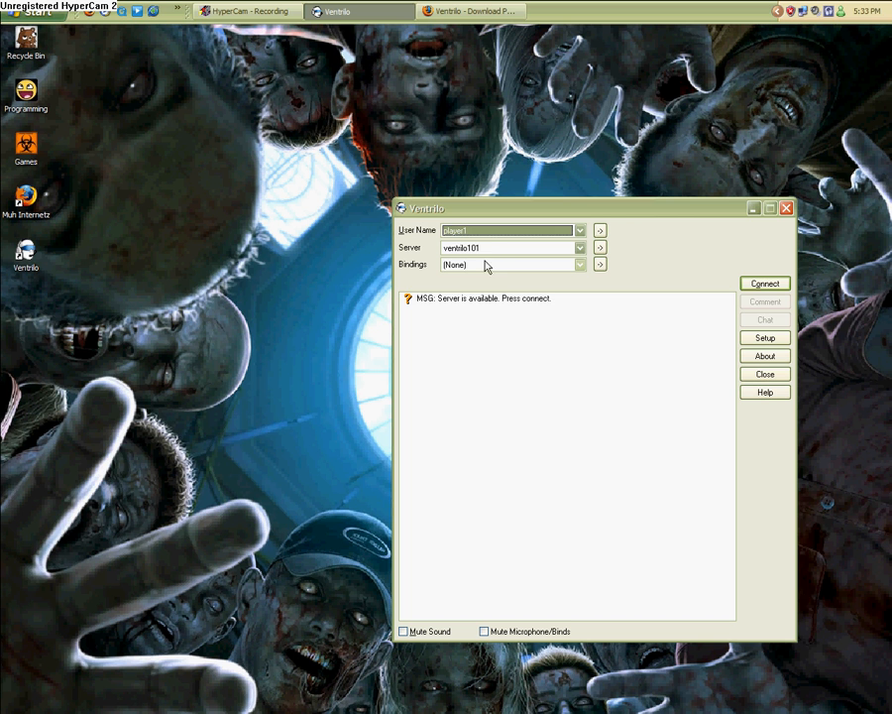
mouse_move(437, 268)
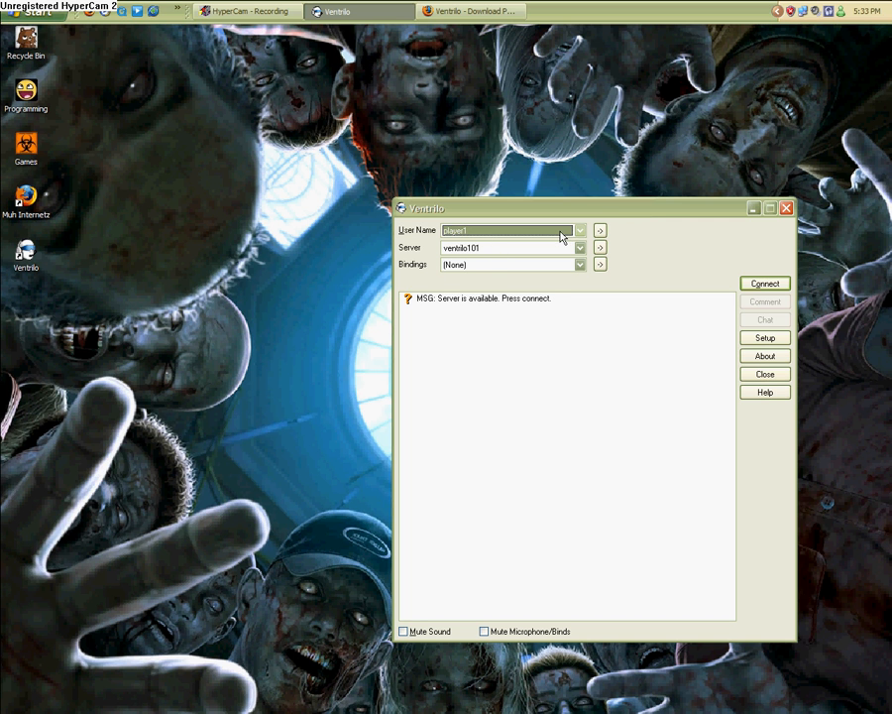
mouse_move(484, 215)
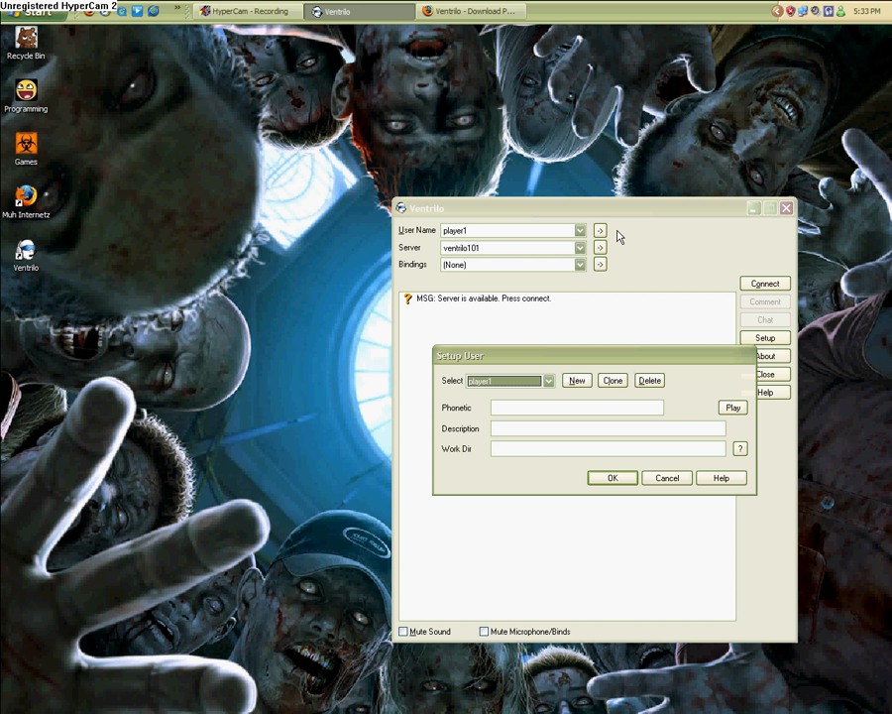
click(576, 379)
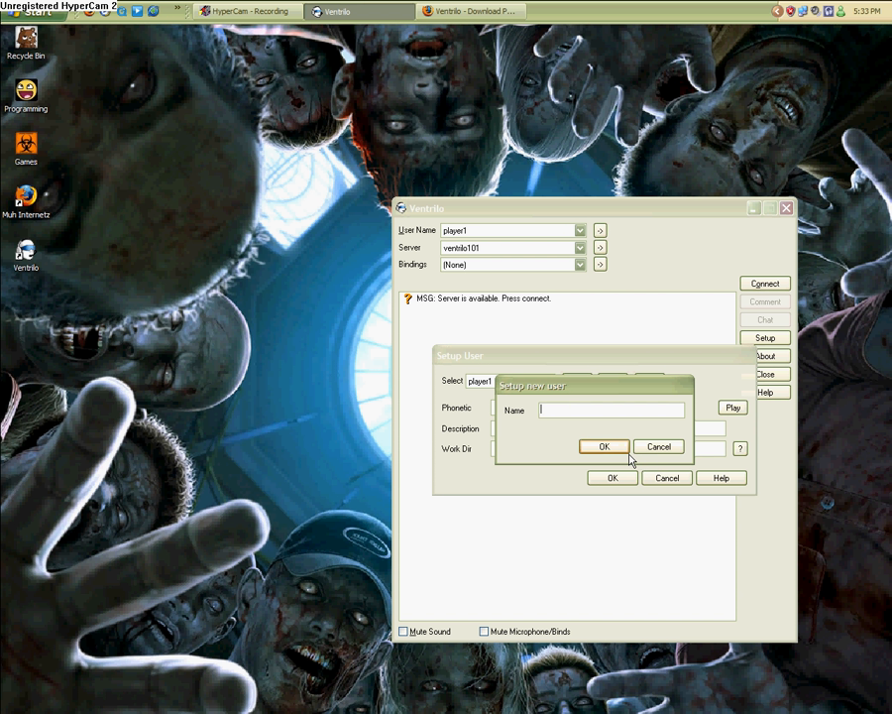
click(658, 446)
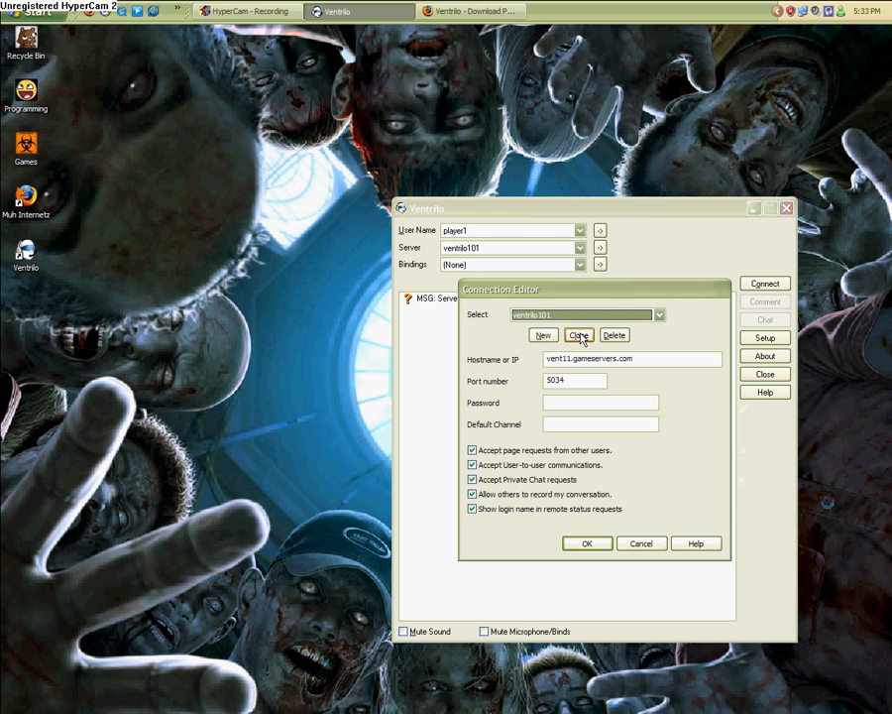
Try an unnamed new server entry, dismiss the warning, and review host vent11.gameservers.com, port 5034
click(543, 335)
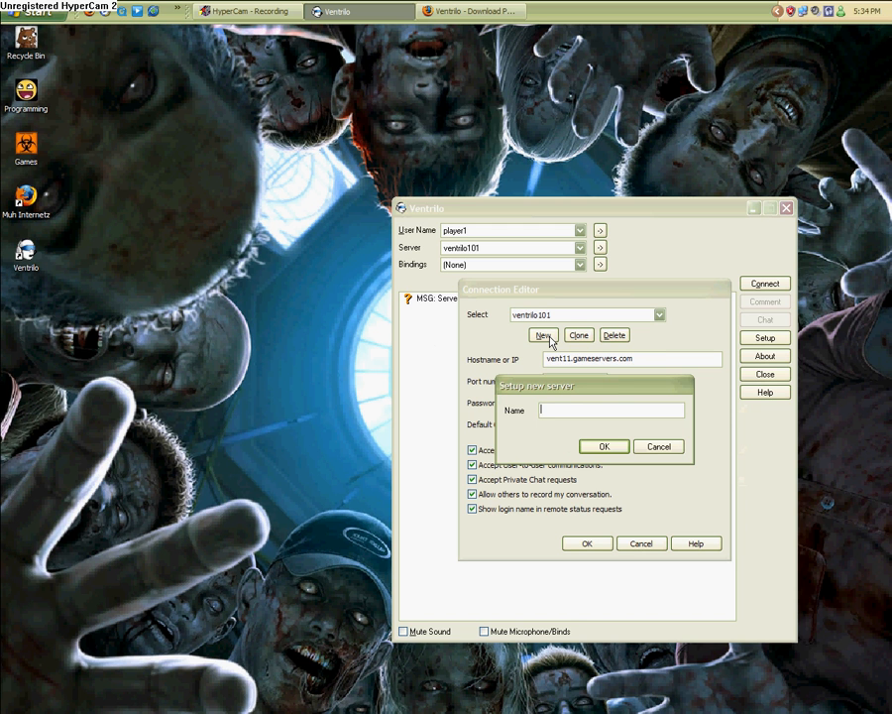
click(604, 446)
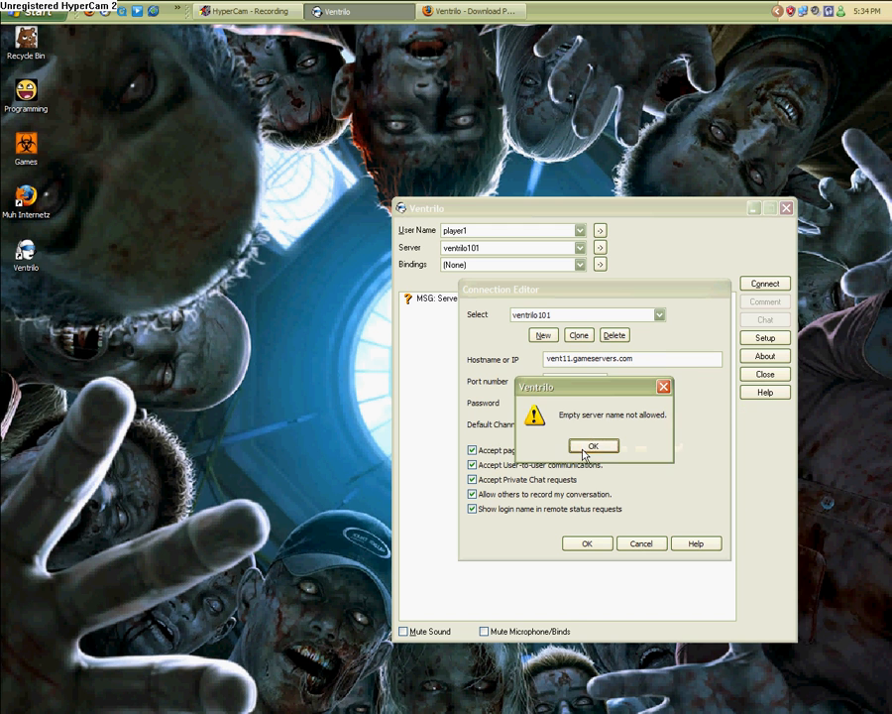
click(593, 445)
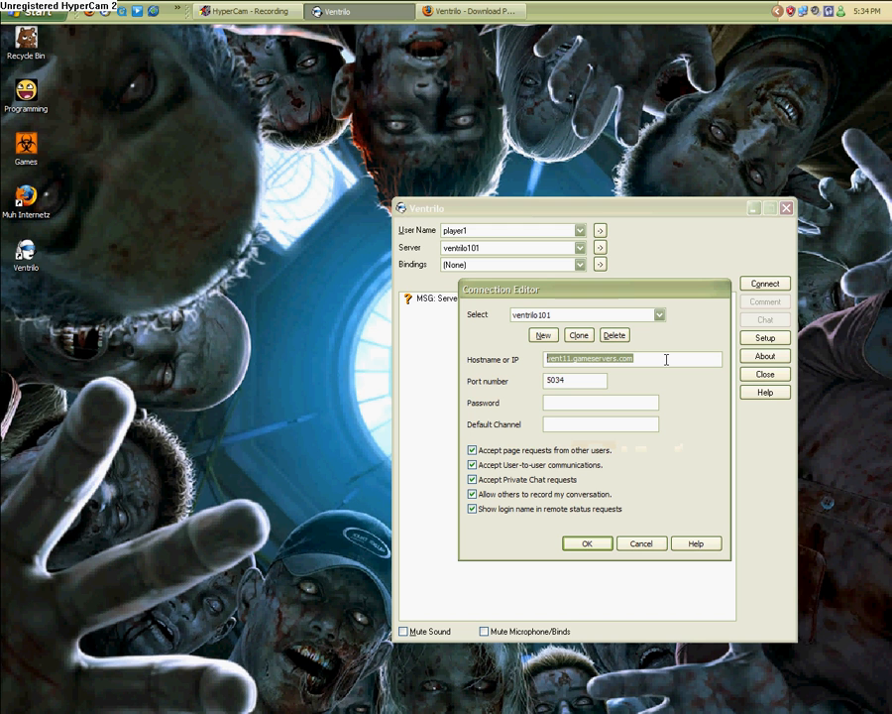
mouse_move(568, 397)
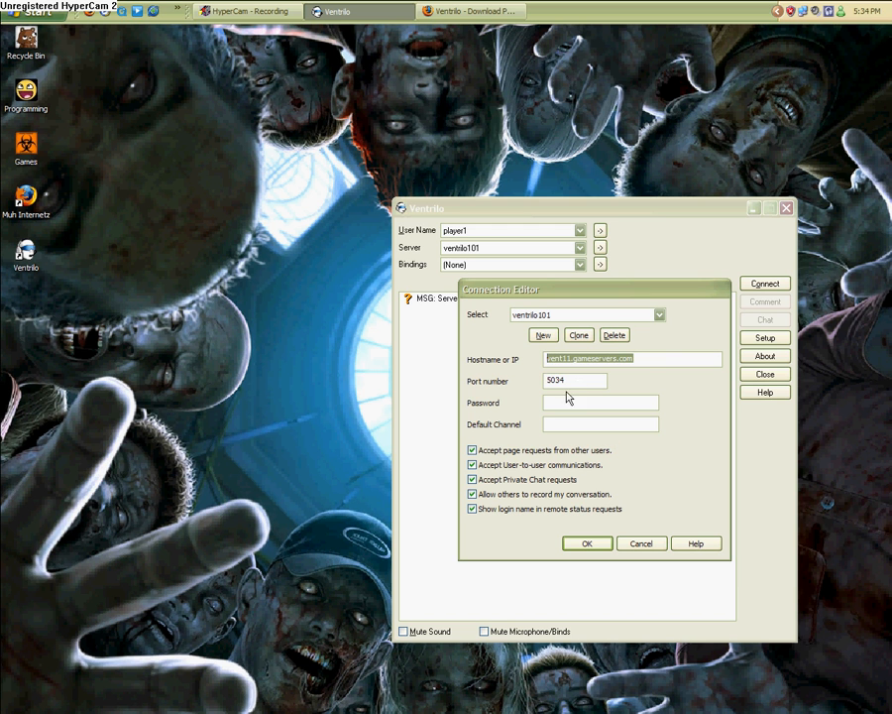
click(573, 381)
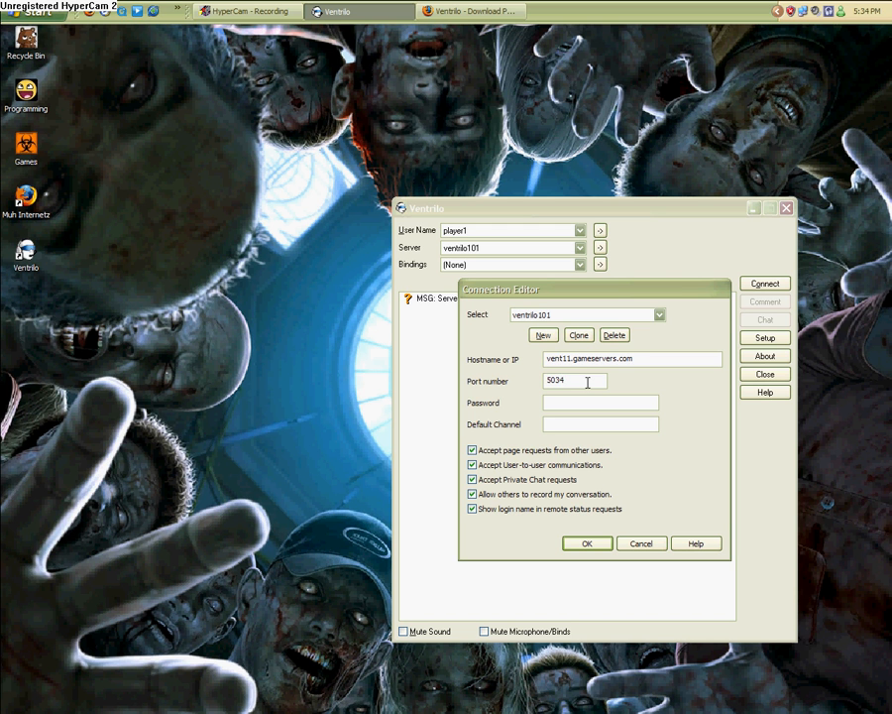
click(600, 402)
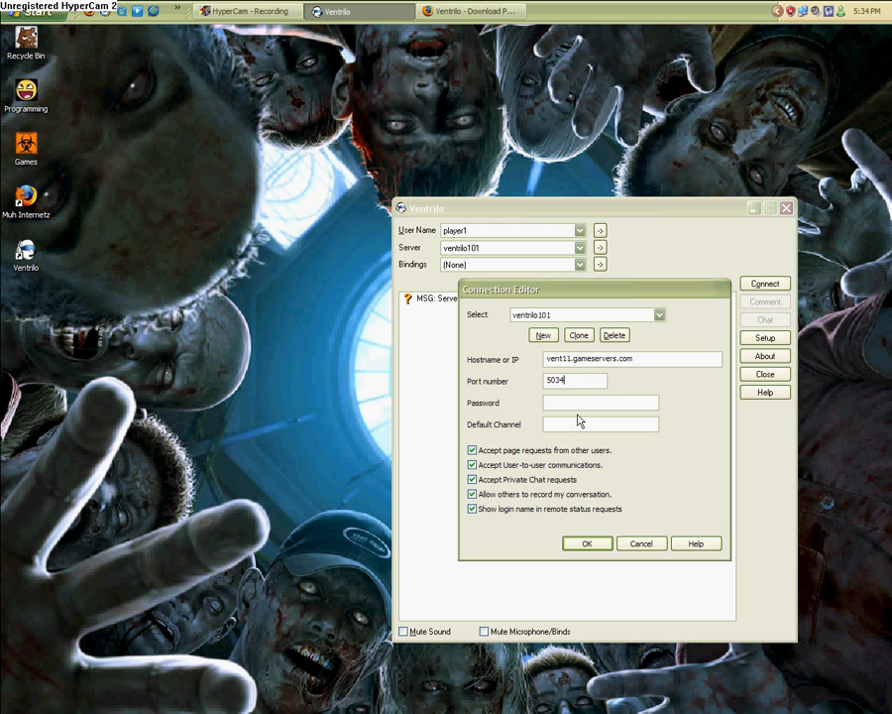
mouse_move(579, 401)
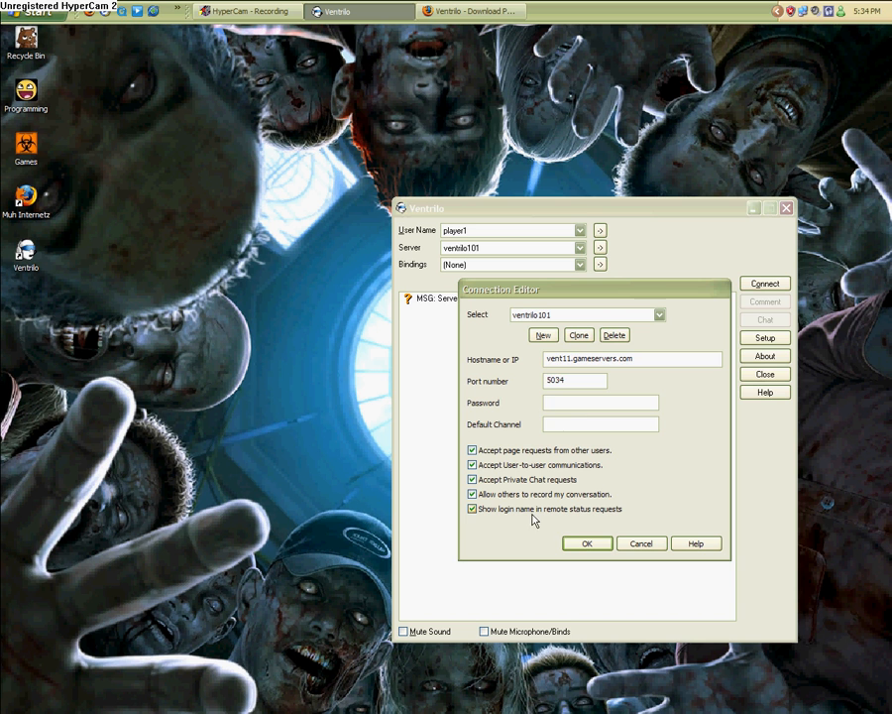
Close the Connection Editor, connect to ventrilo101, and join the A.V.A channel
click(586, 544)
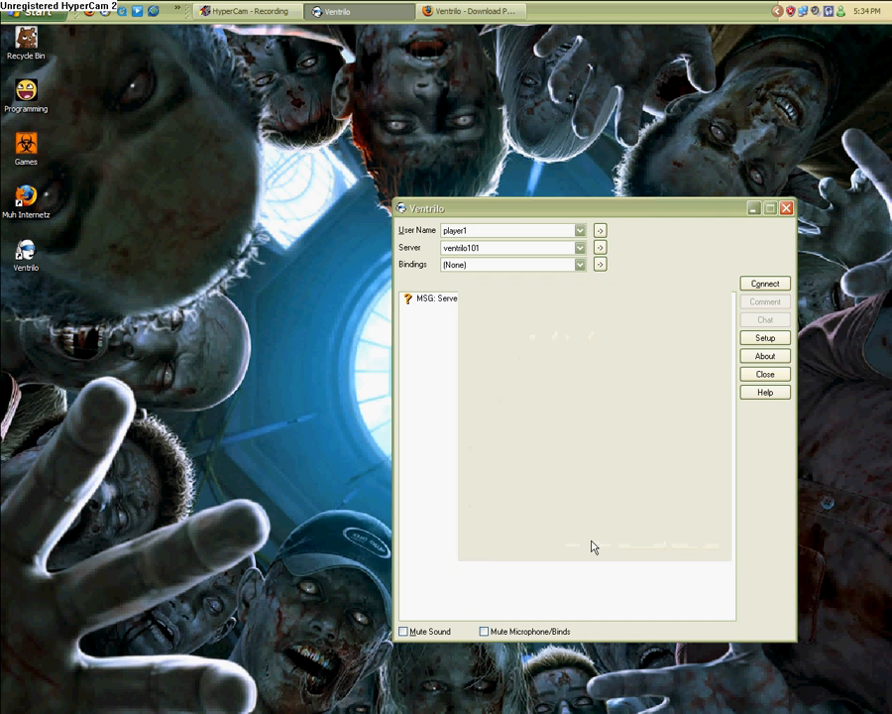
click(764, 282)
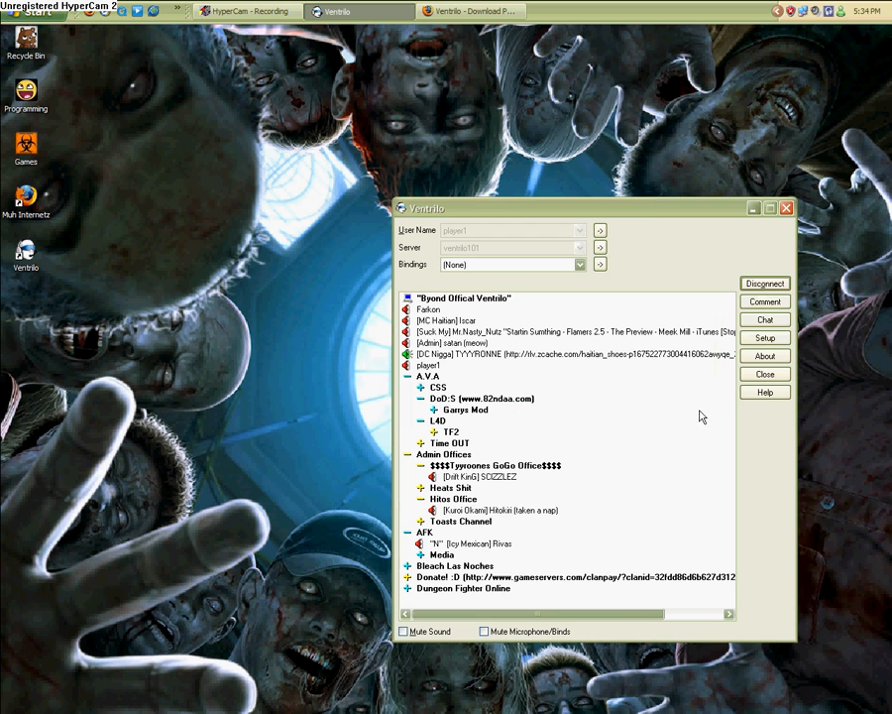
mouse_move(447, 390)
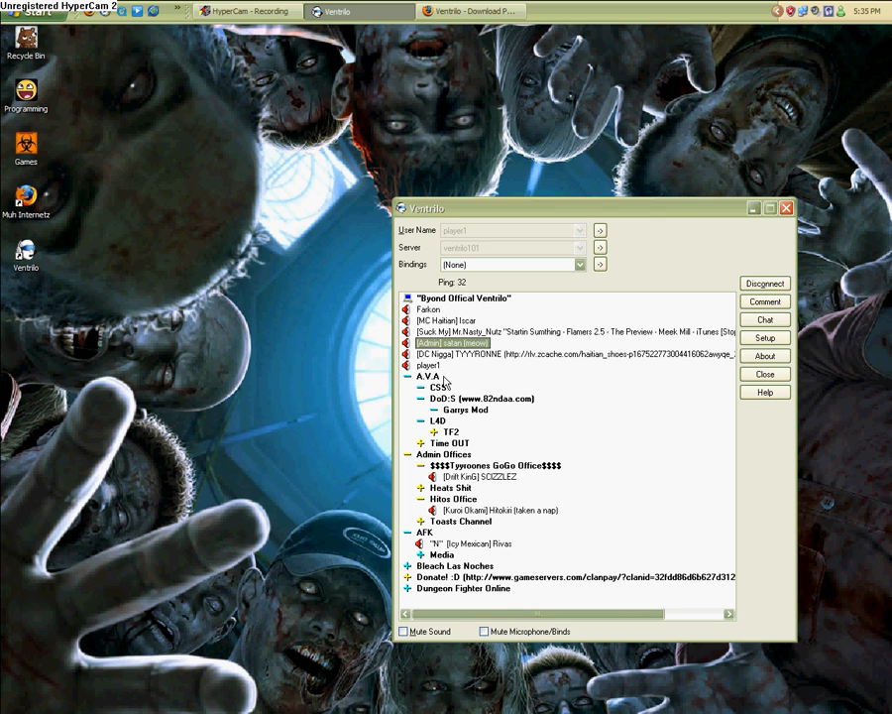
click(426, 365)
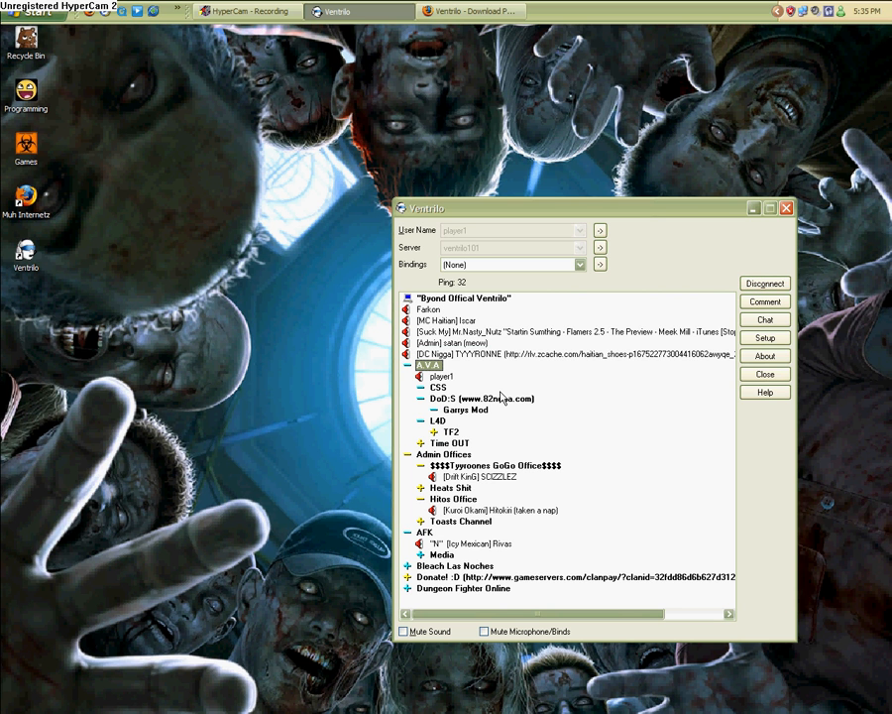